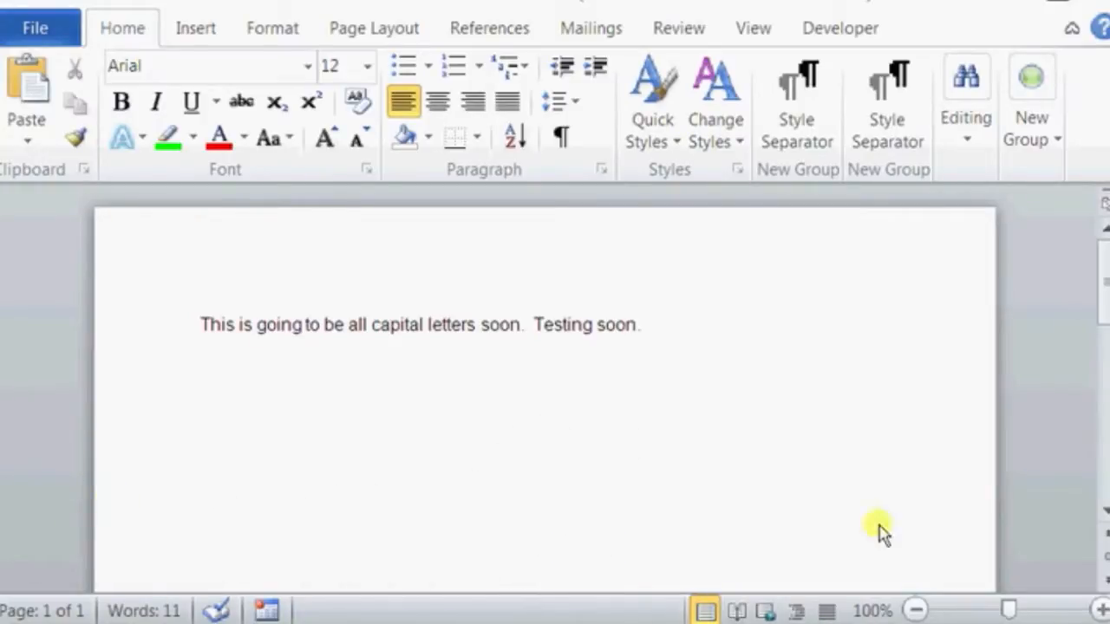
mouse_move(148, 312)
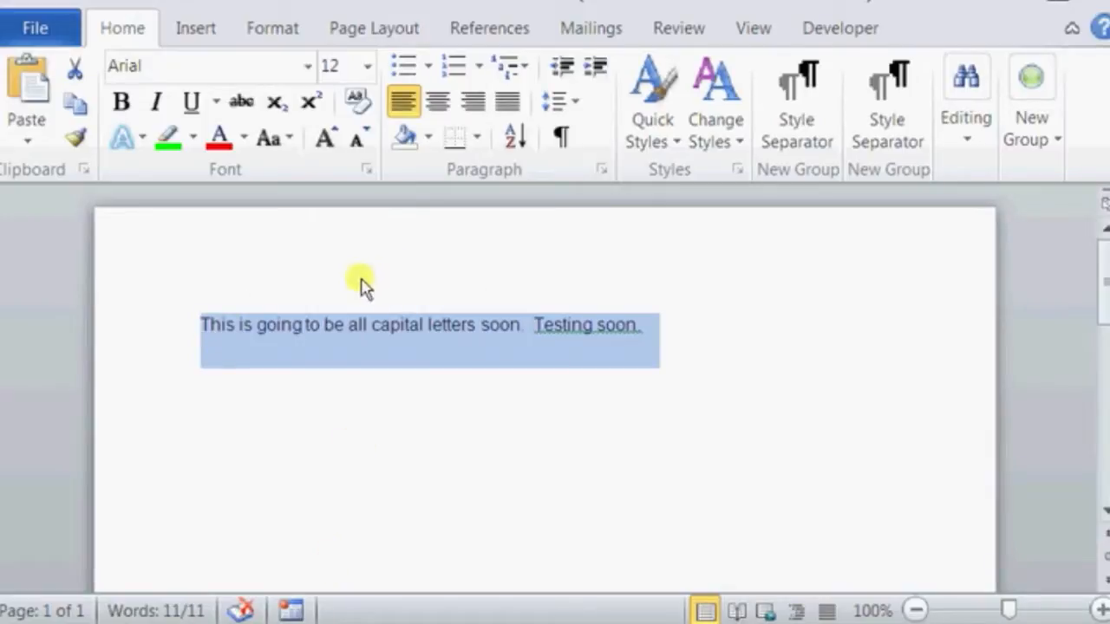
mouse_move(255, 95)
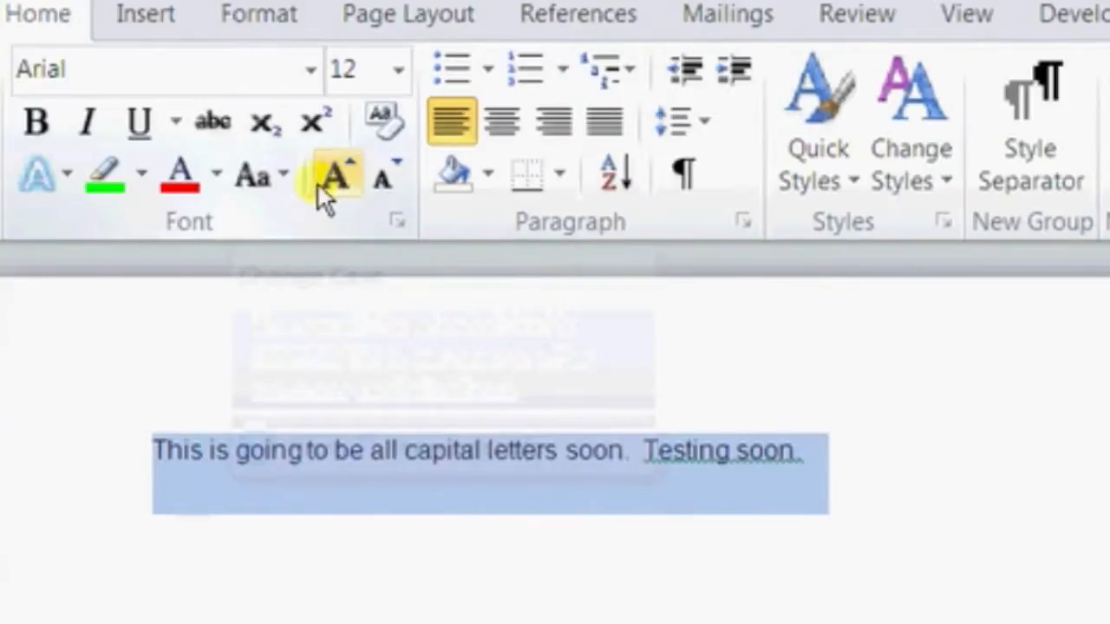
mouse_move(260, 178)
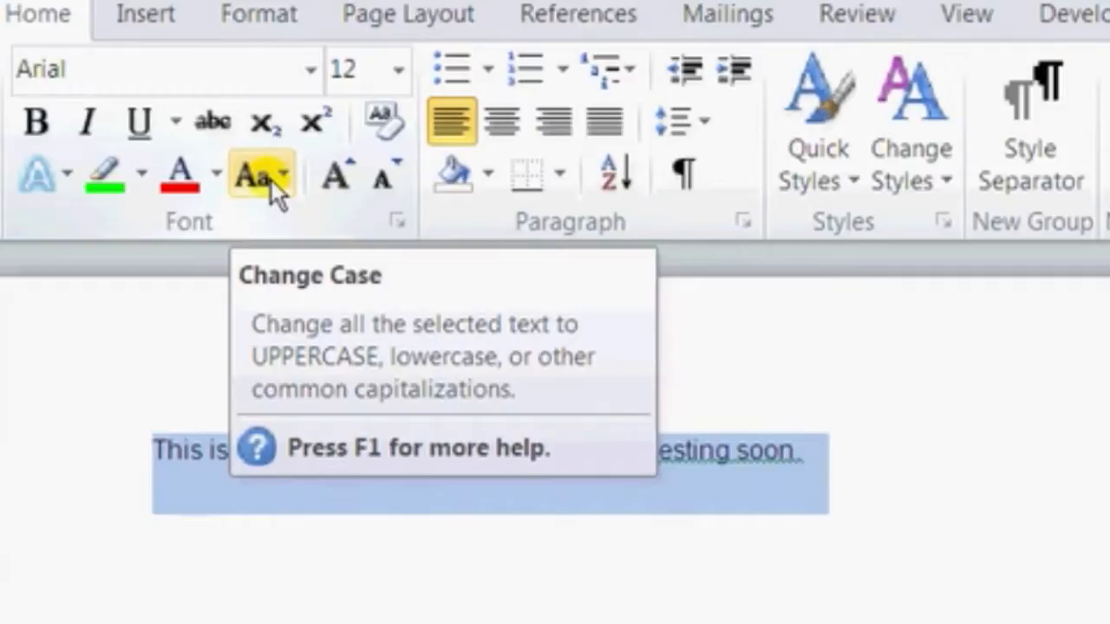
Step: Apply UPPERCASE from Change Case so the sentence reads 'THIS IS GOING TO BE ALL CAPITAL LETTERS SOON.'
click(262, 173)
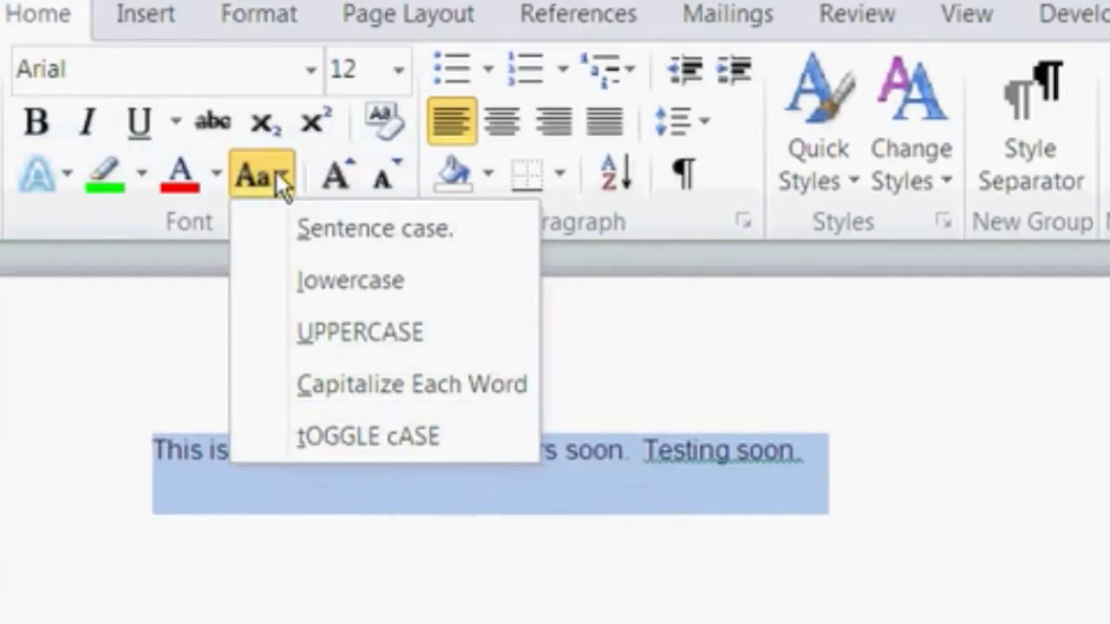
mouse_move(373, 228)
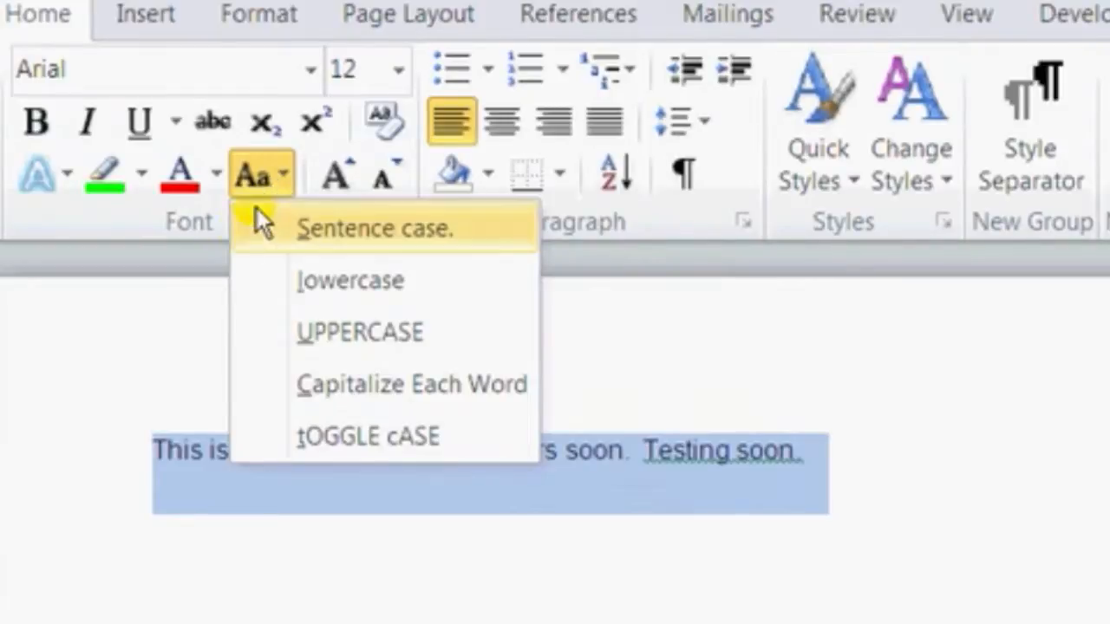
mouse_move(307, 331)
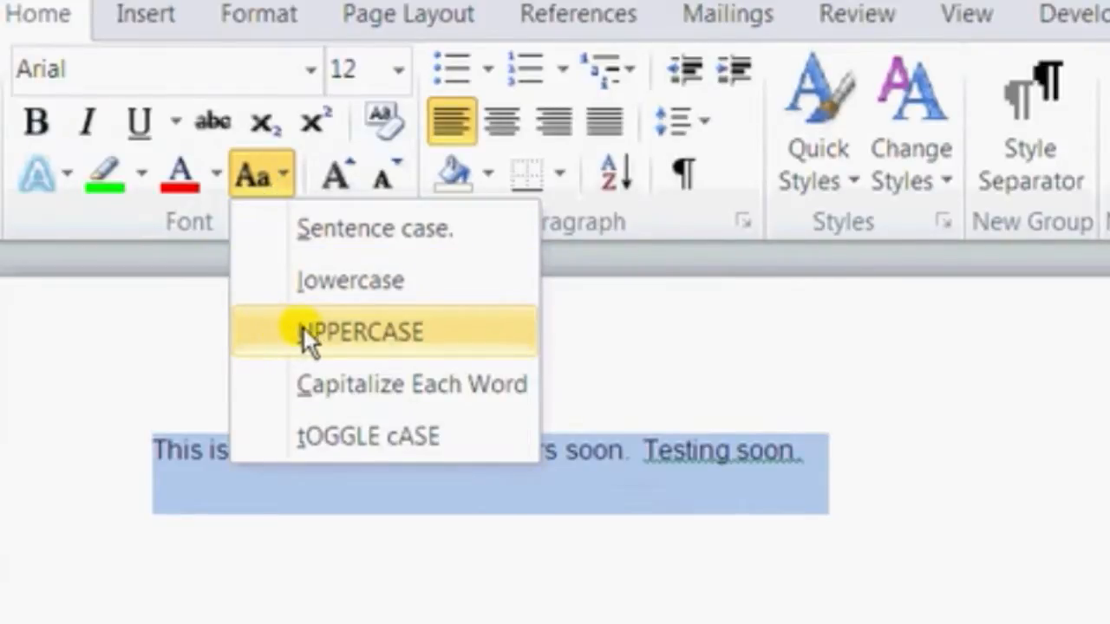
click(364, 331)
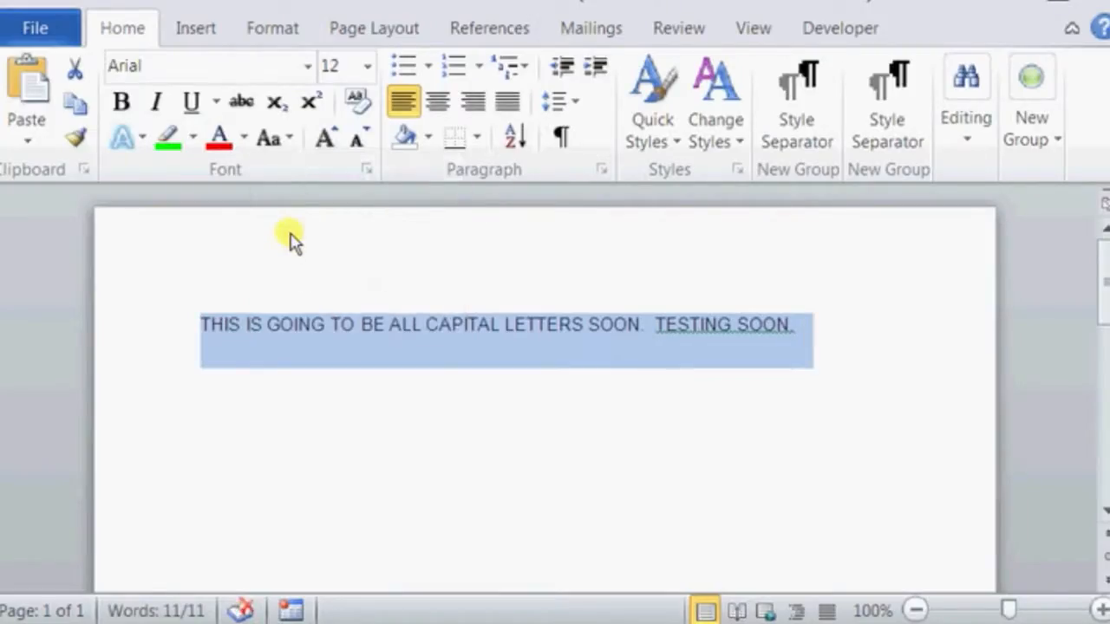
mouse_move(820, 388)
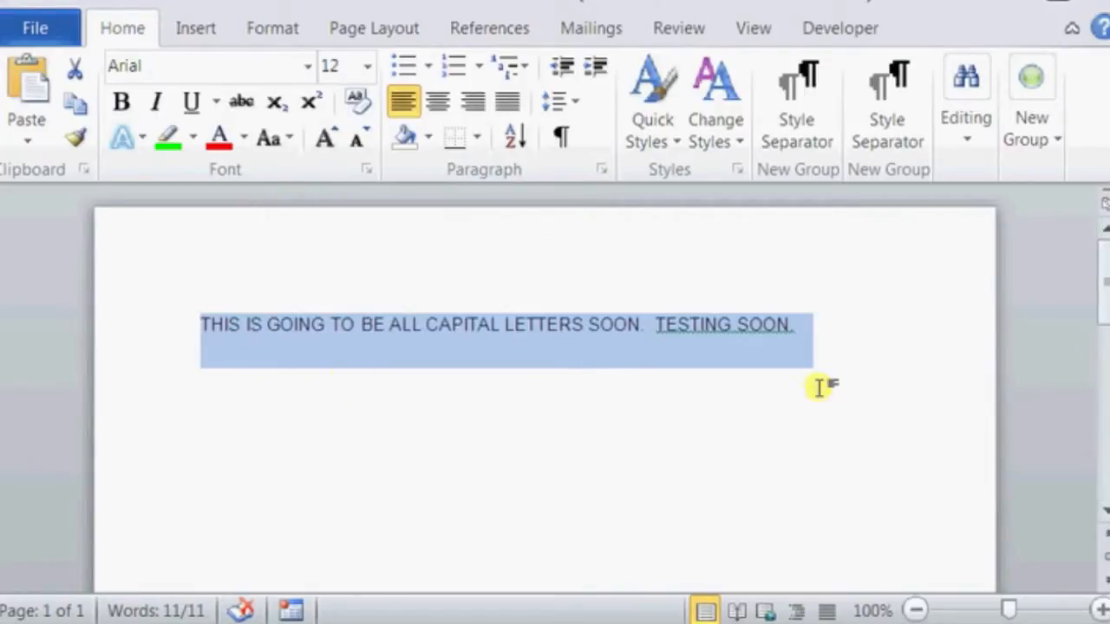
mouse_move(835, 425)
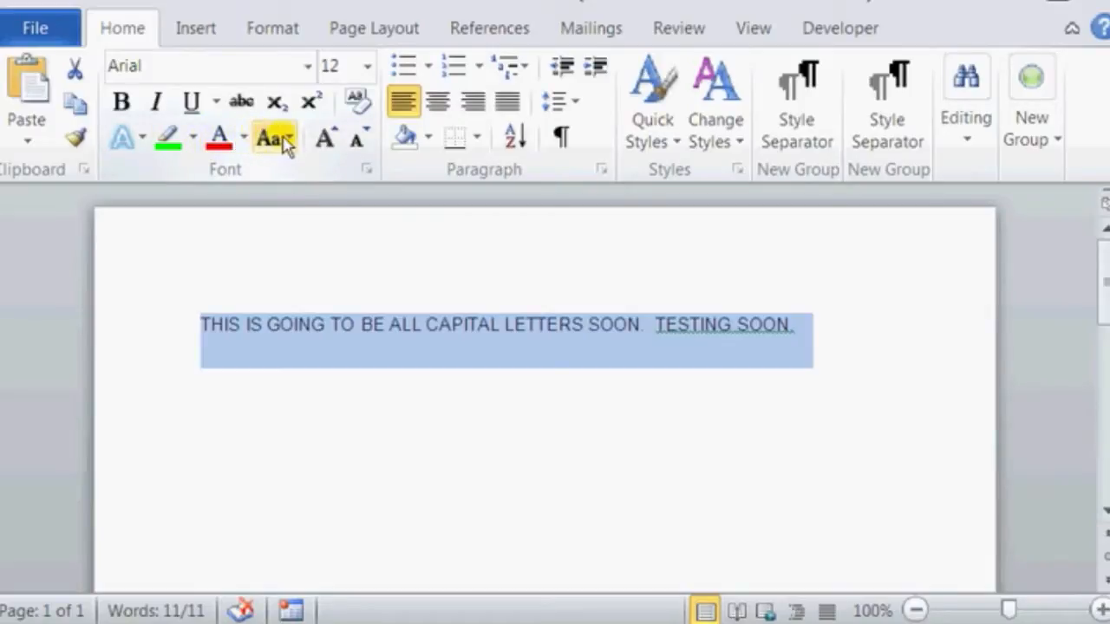
Step: Apply lowercase from Change Case so the sentence reads 'this is going to be all capital letters soon.'
click(274, 137)
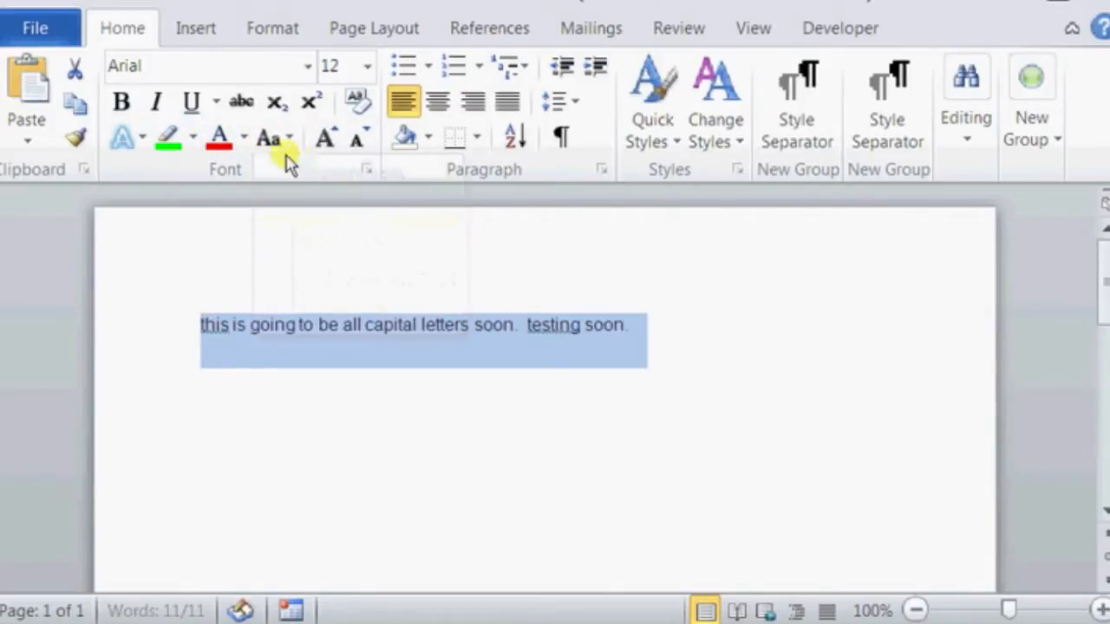